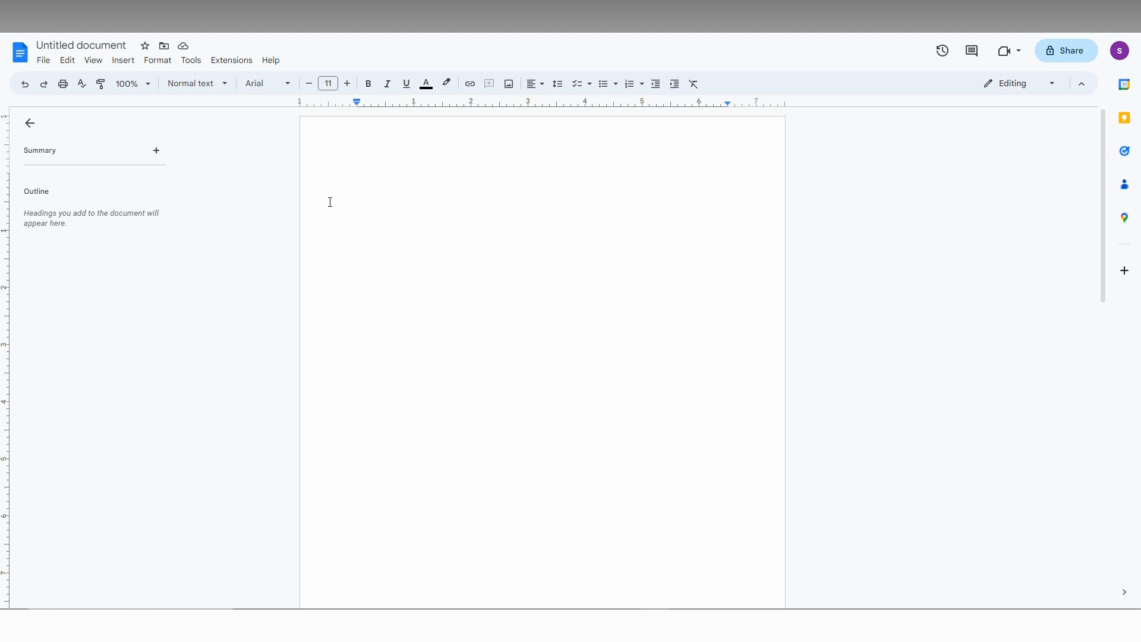
Type the name 'Thilak' on the blank document's first line
text(thilak)
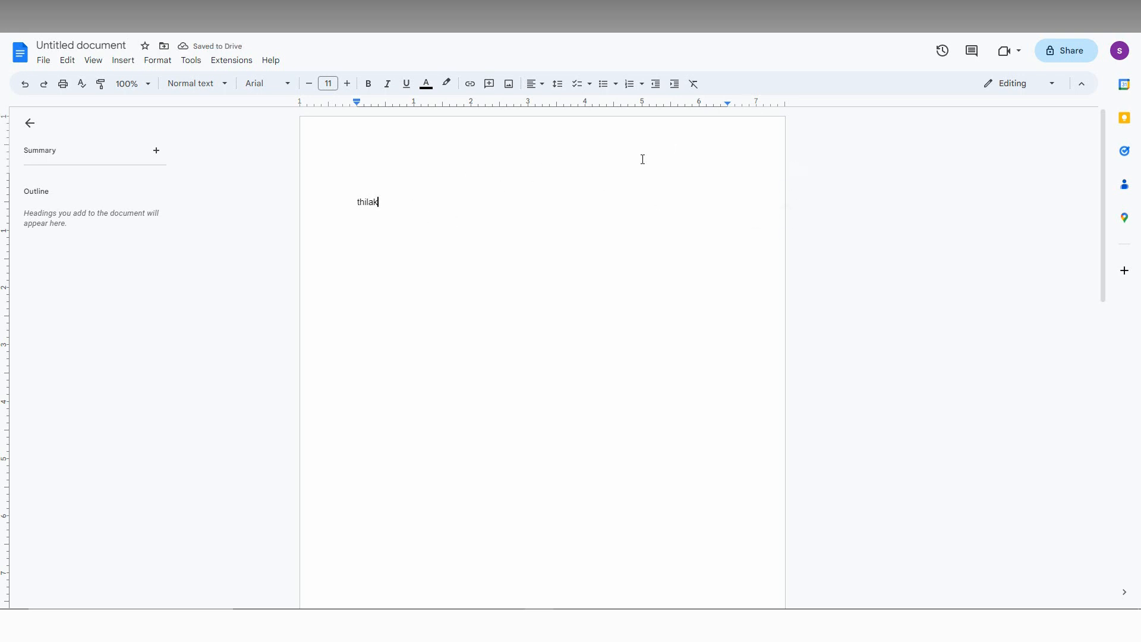
mouse_move(430, 198)
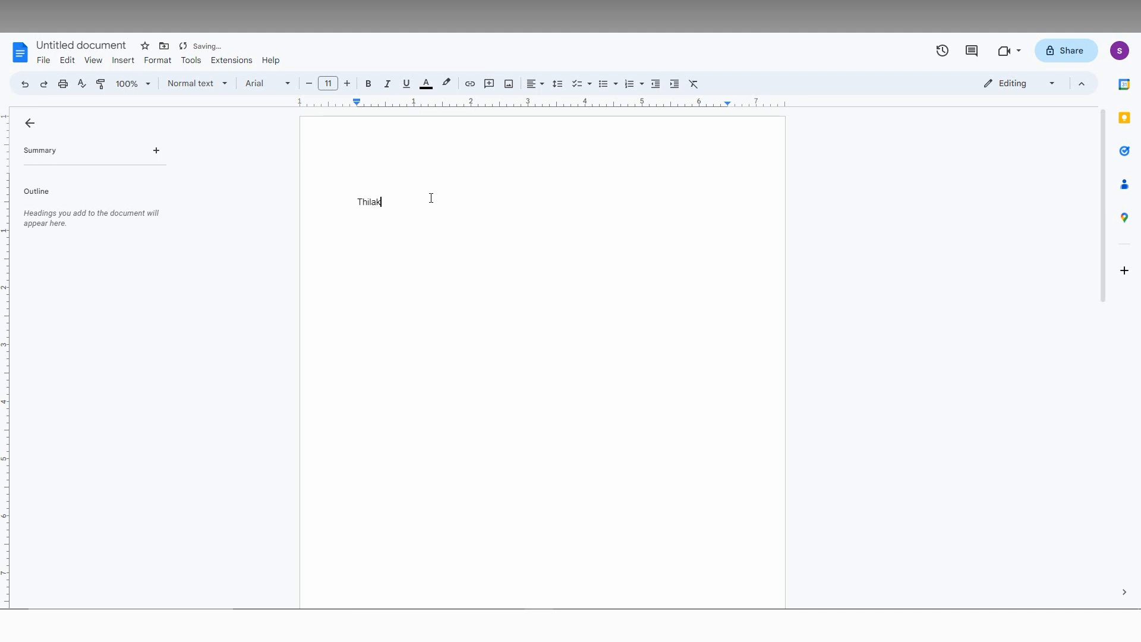
mouse_move(639, 110)
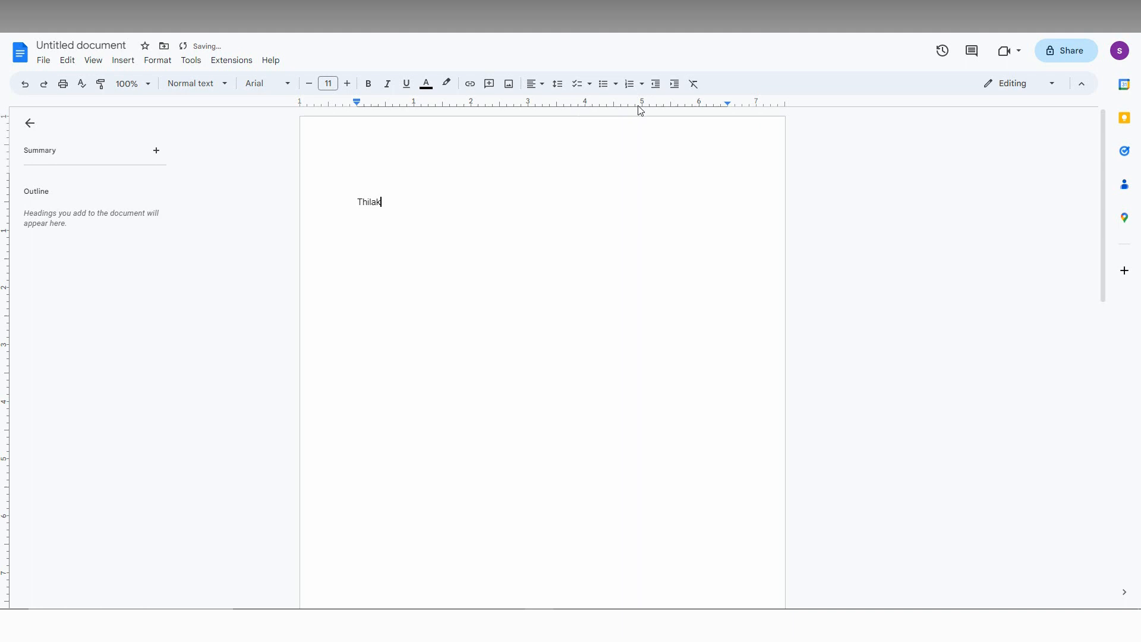
Add a right tab stop near 5.5" on the ruler for Thilak's line
right_click(641, 110)
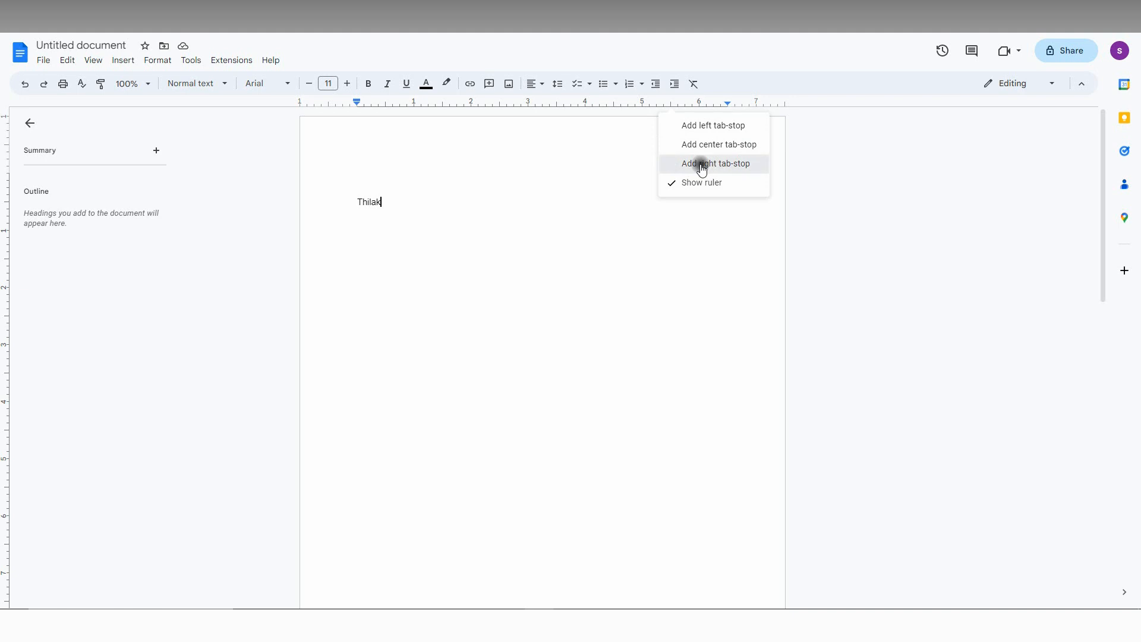
click(713, 163)
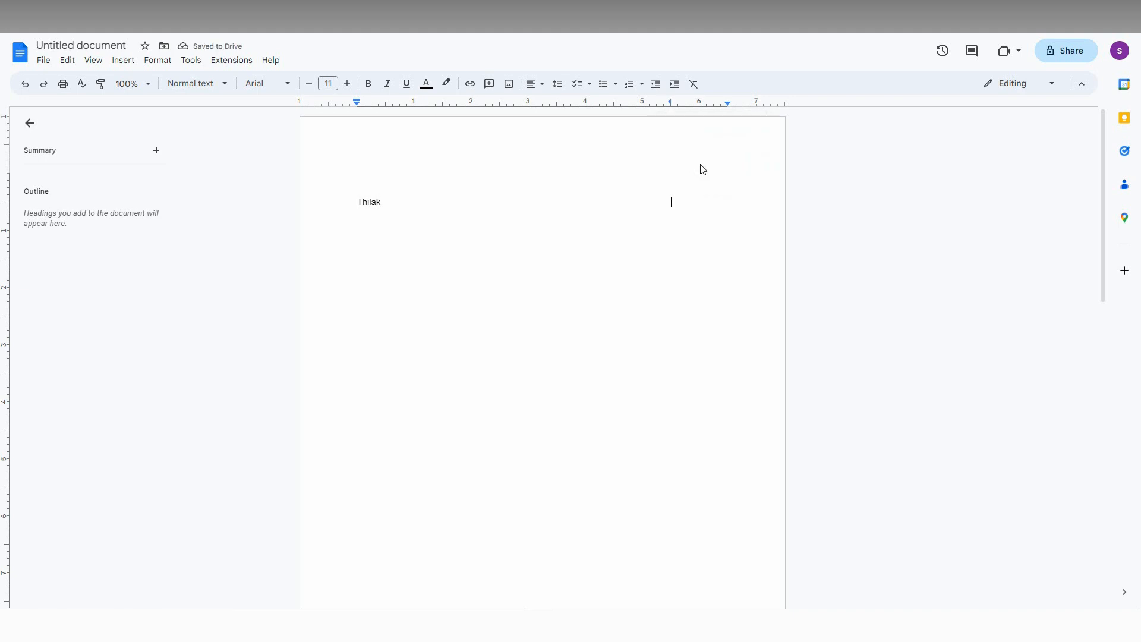
mouse_move(682, 213)
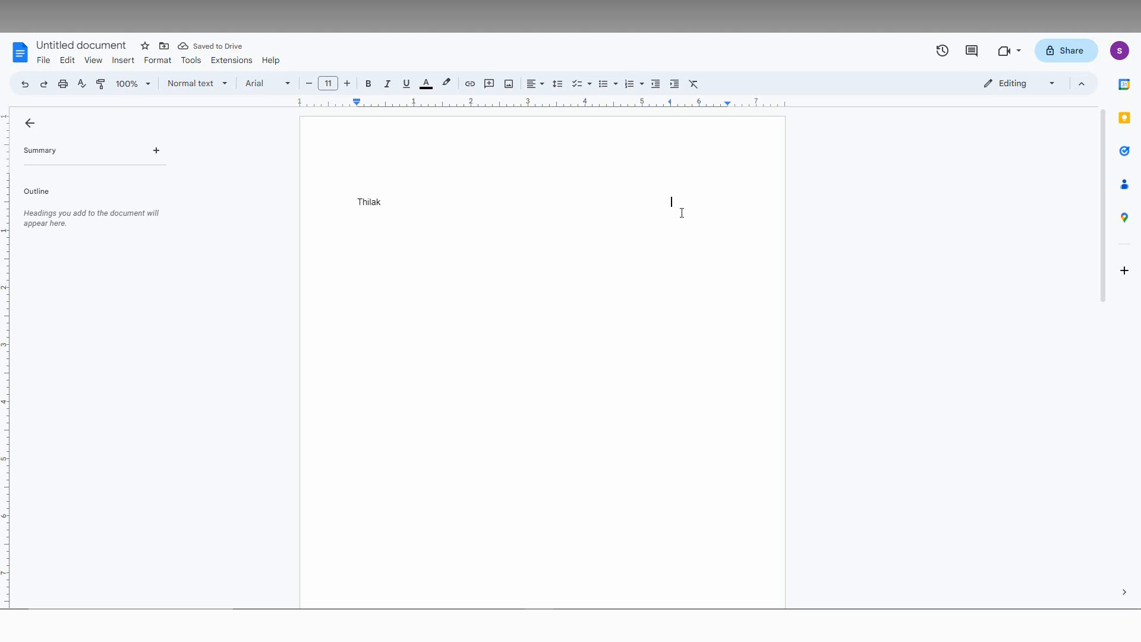
Enter the date '25.5.2023' at the tab stop and 'sunday' on the next line
text(2)
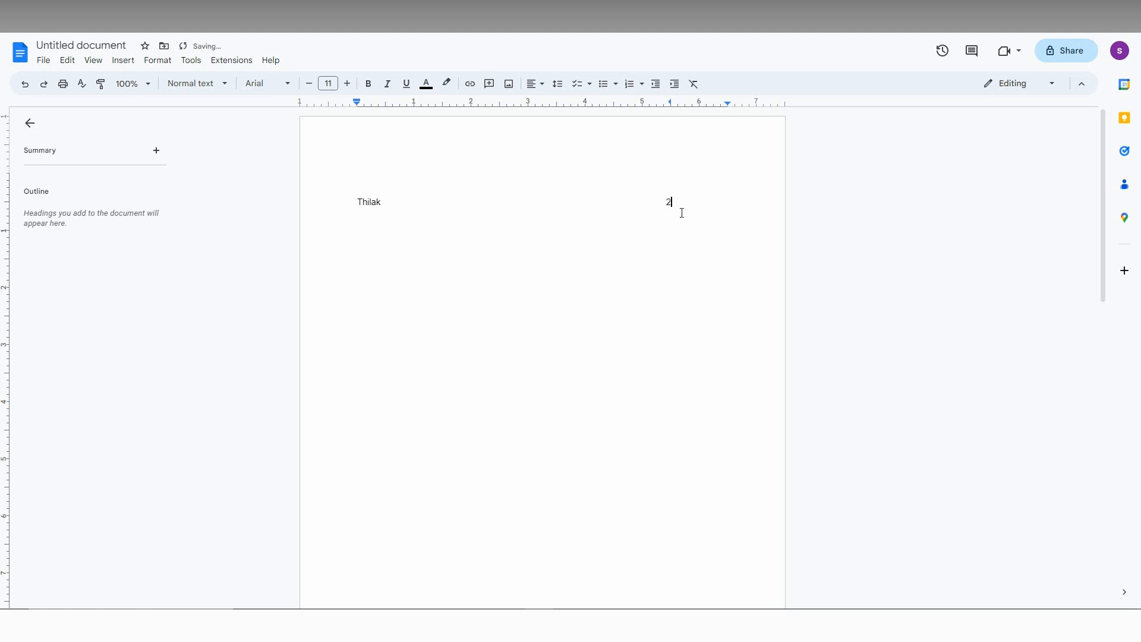
text(5.5)
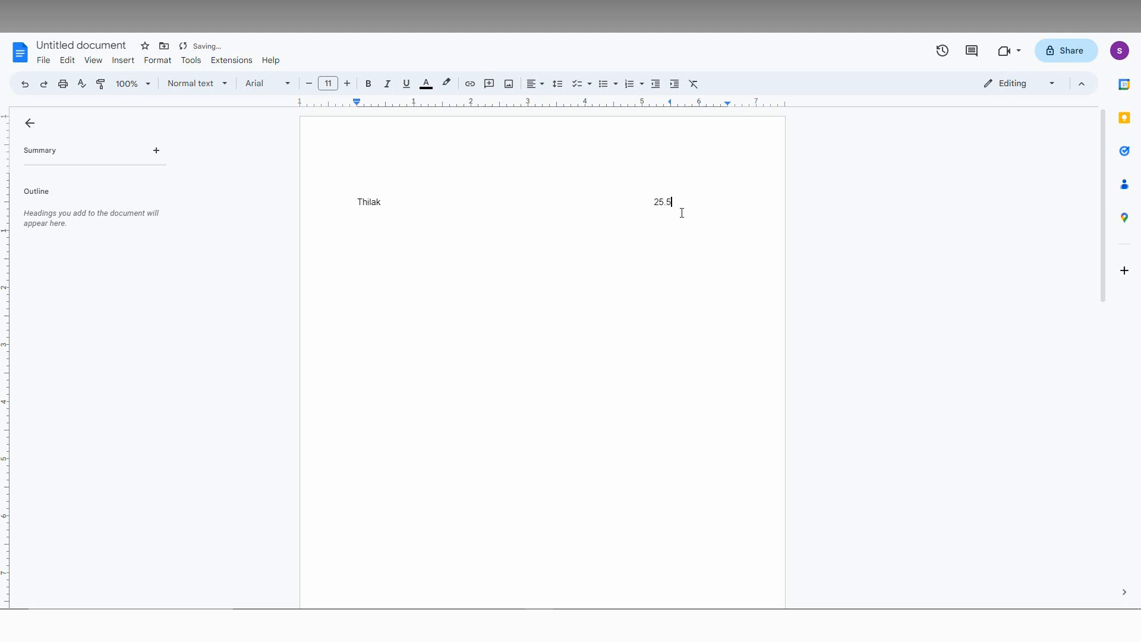
text(.2023)
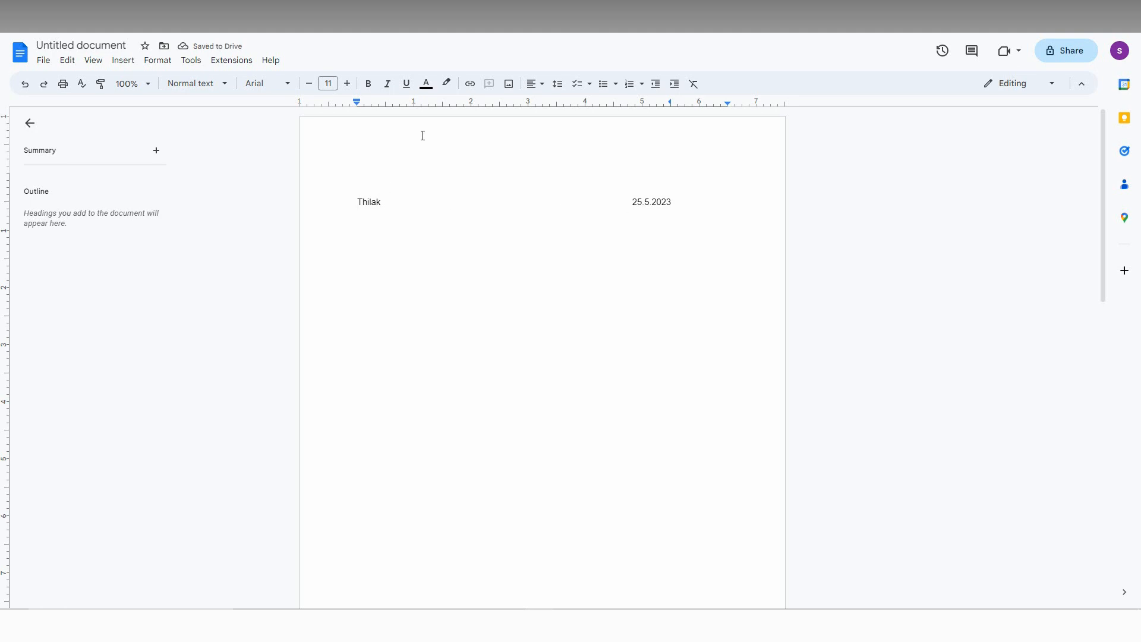
mouse_move(681, 110)
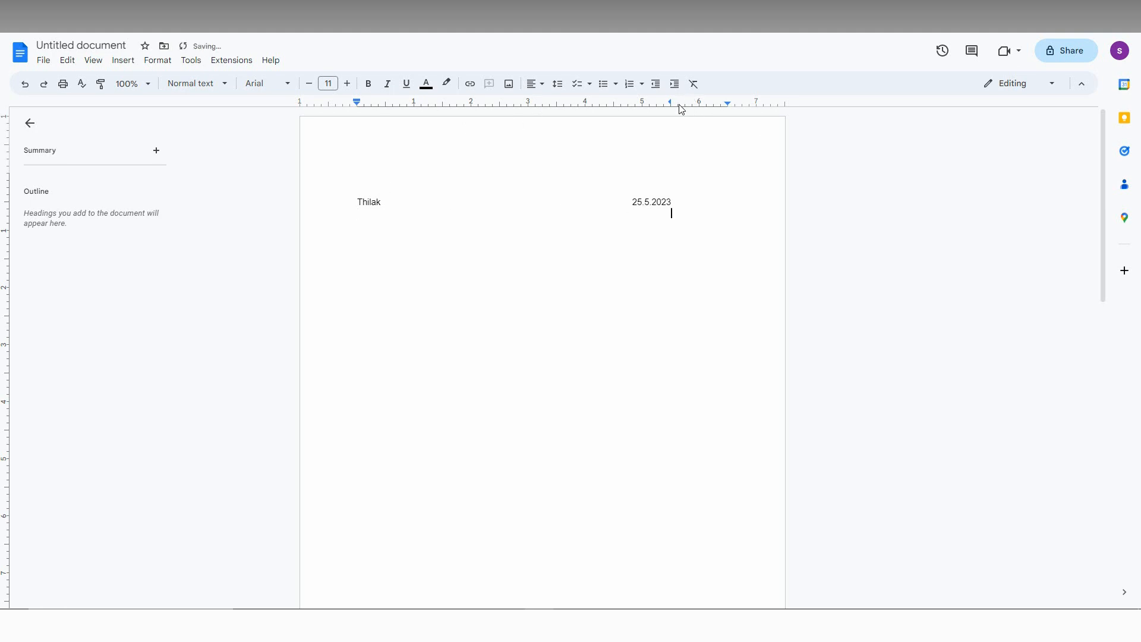
text(sunda)
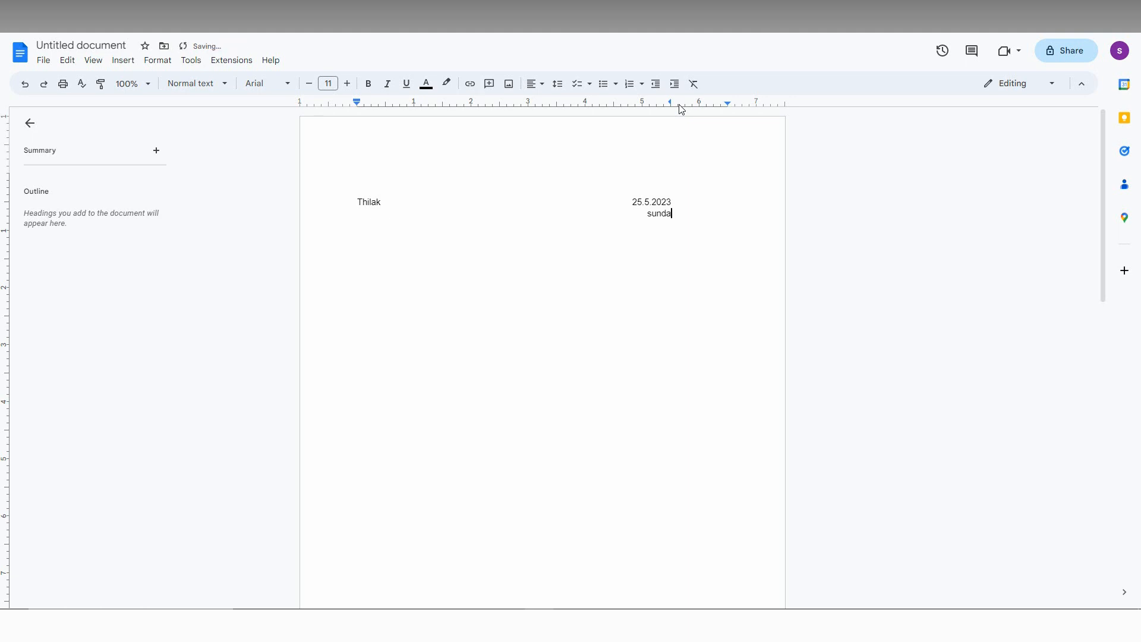
text(y)
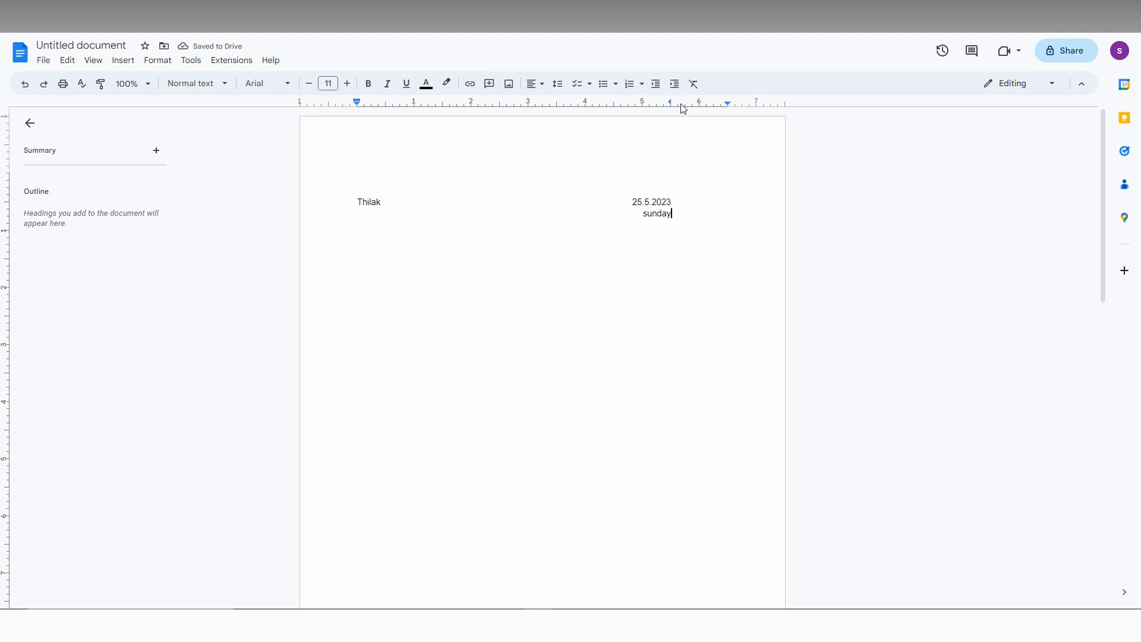
Move the right tab stop to the 6.5" margin and type 'SUBSCRIBE' on a new line
drag(670, 102, 708, 101)
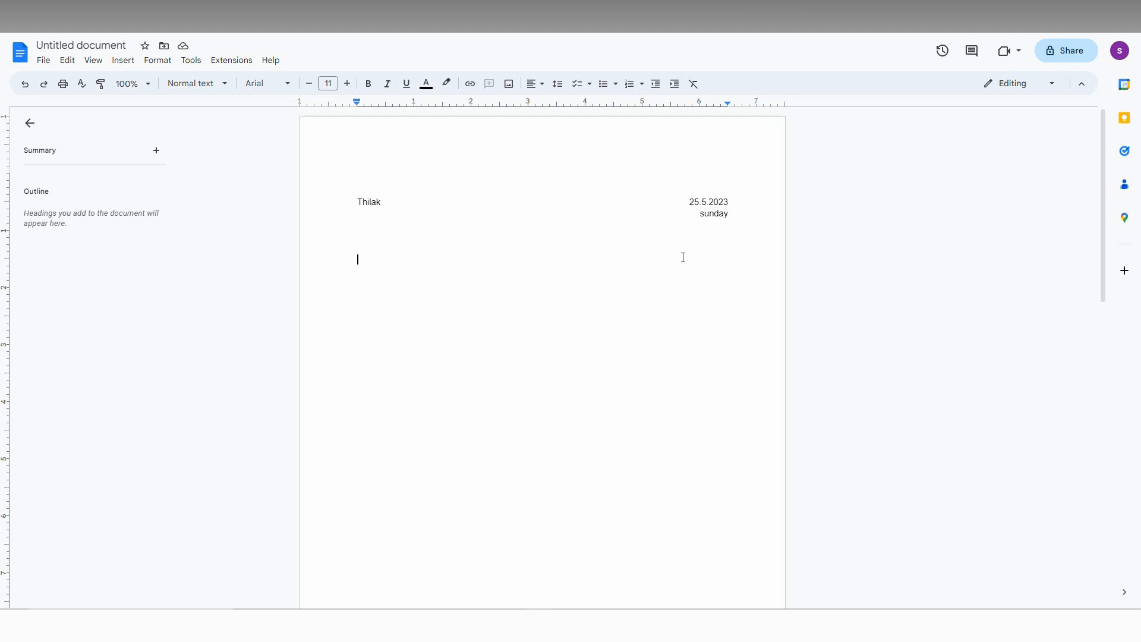
text(SUBSCRIBE)
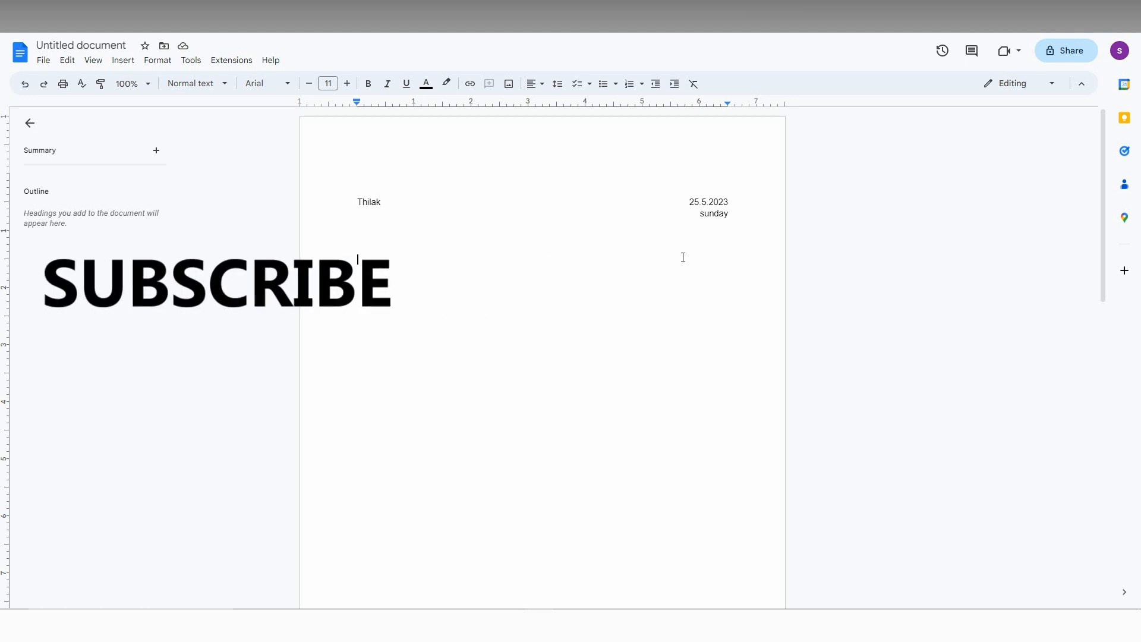